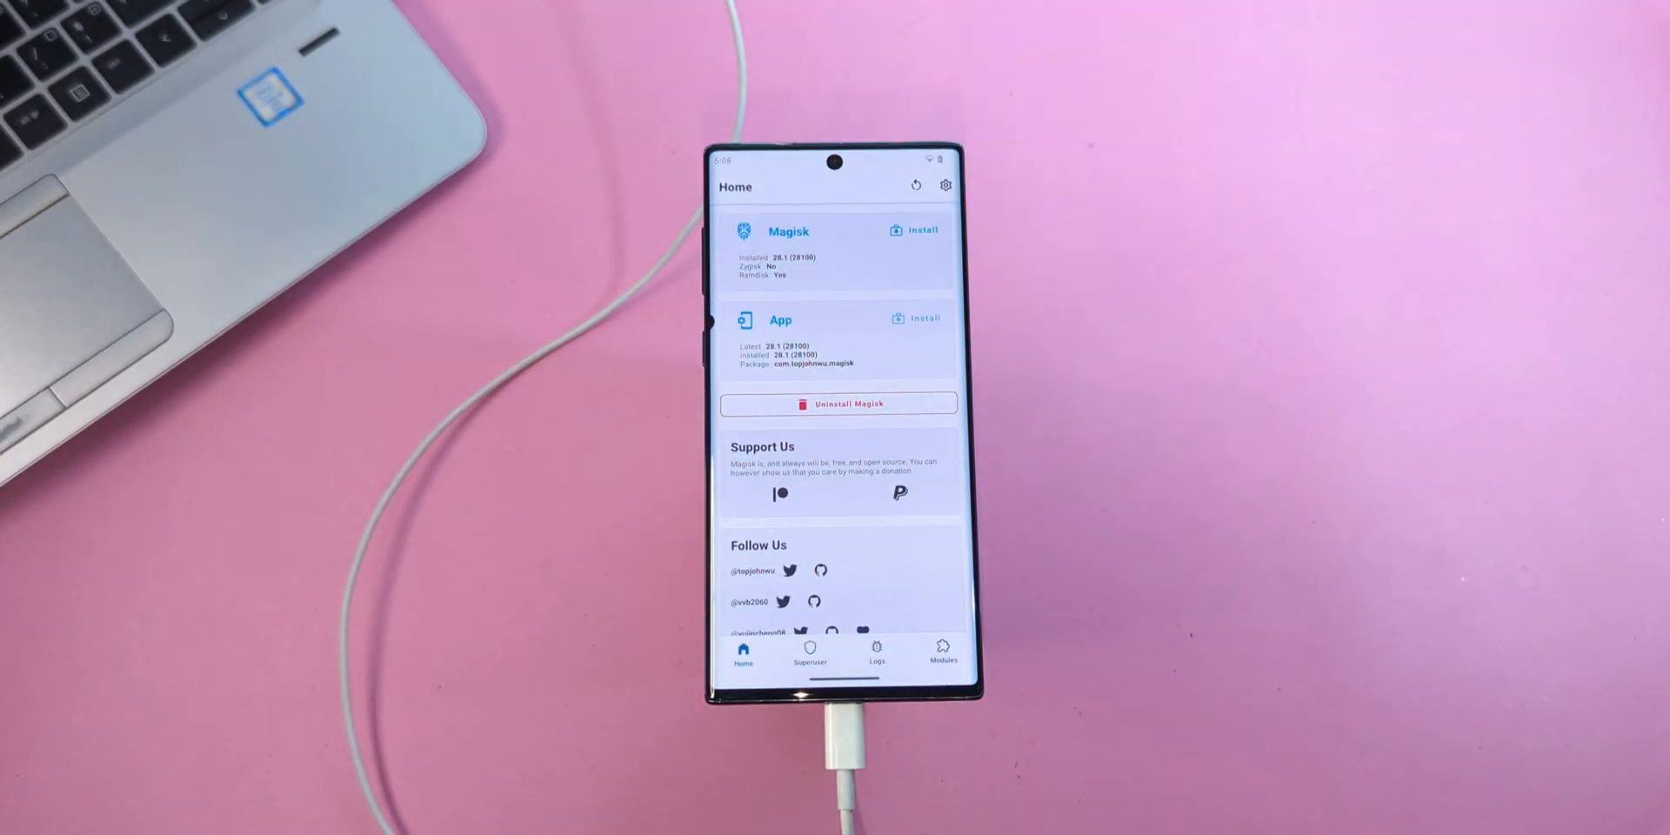
- Open Magisk's Install from storage file picker to choose a module
left_click(944, 186)
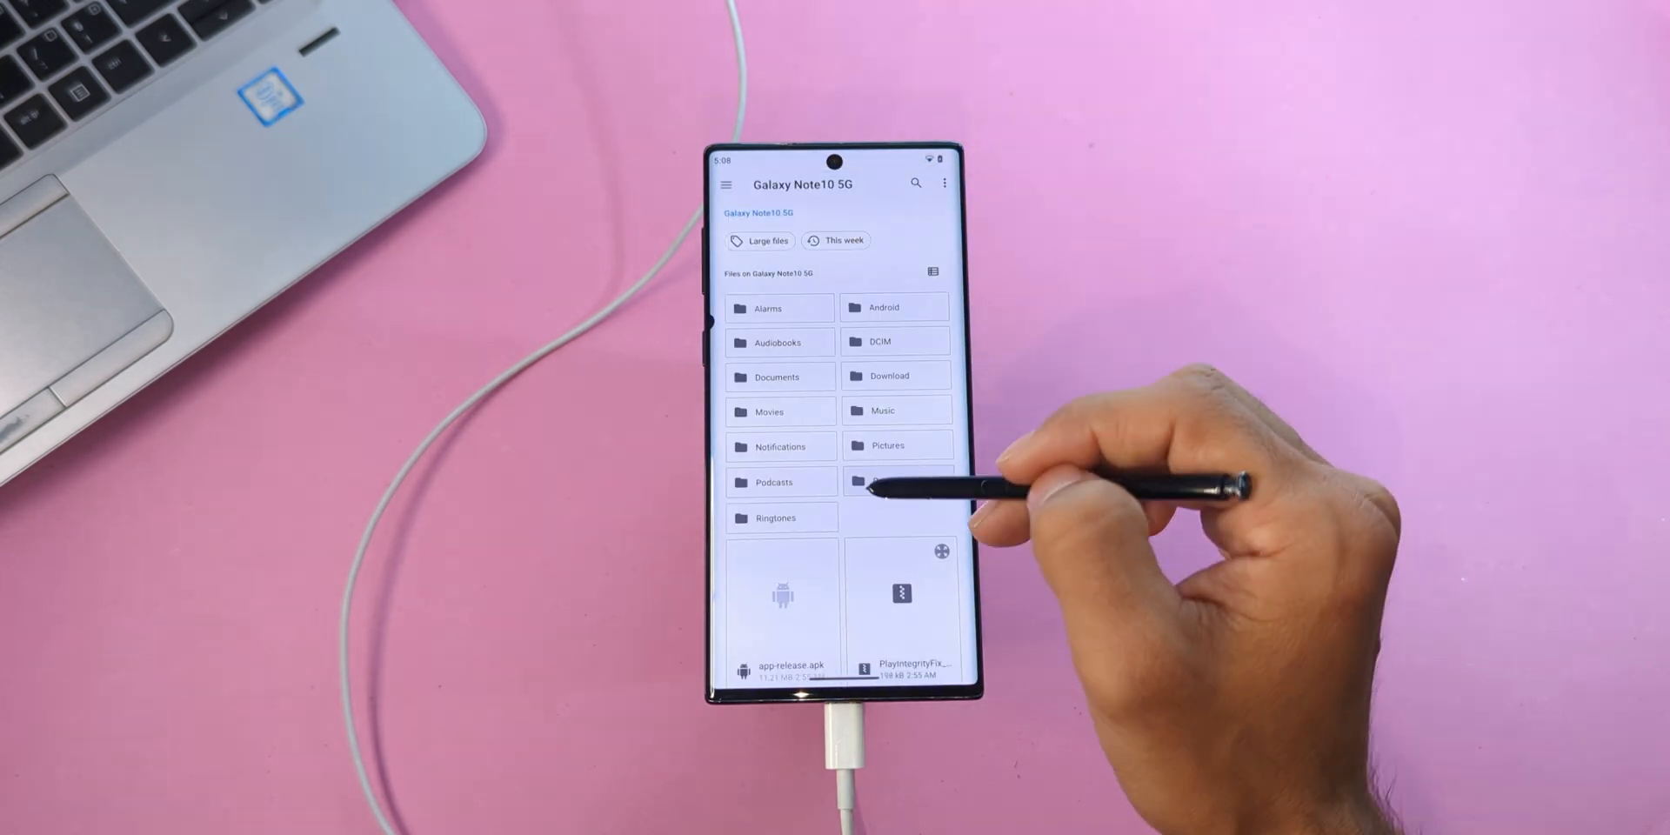
- Select the PlayIntegrityFix module zip from the Galaxy Note10 5G storage
scroll("up", 3)
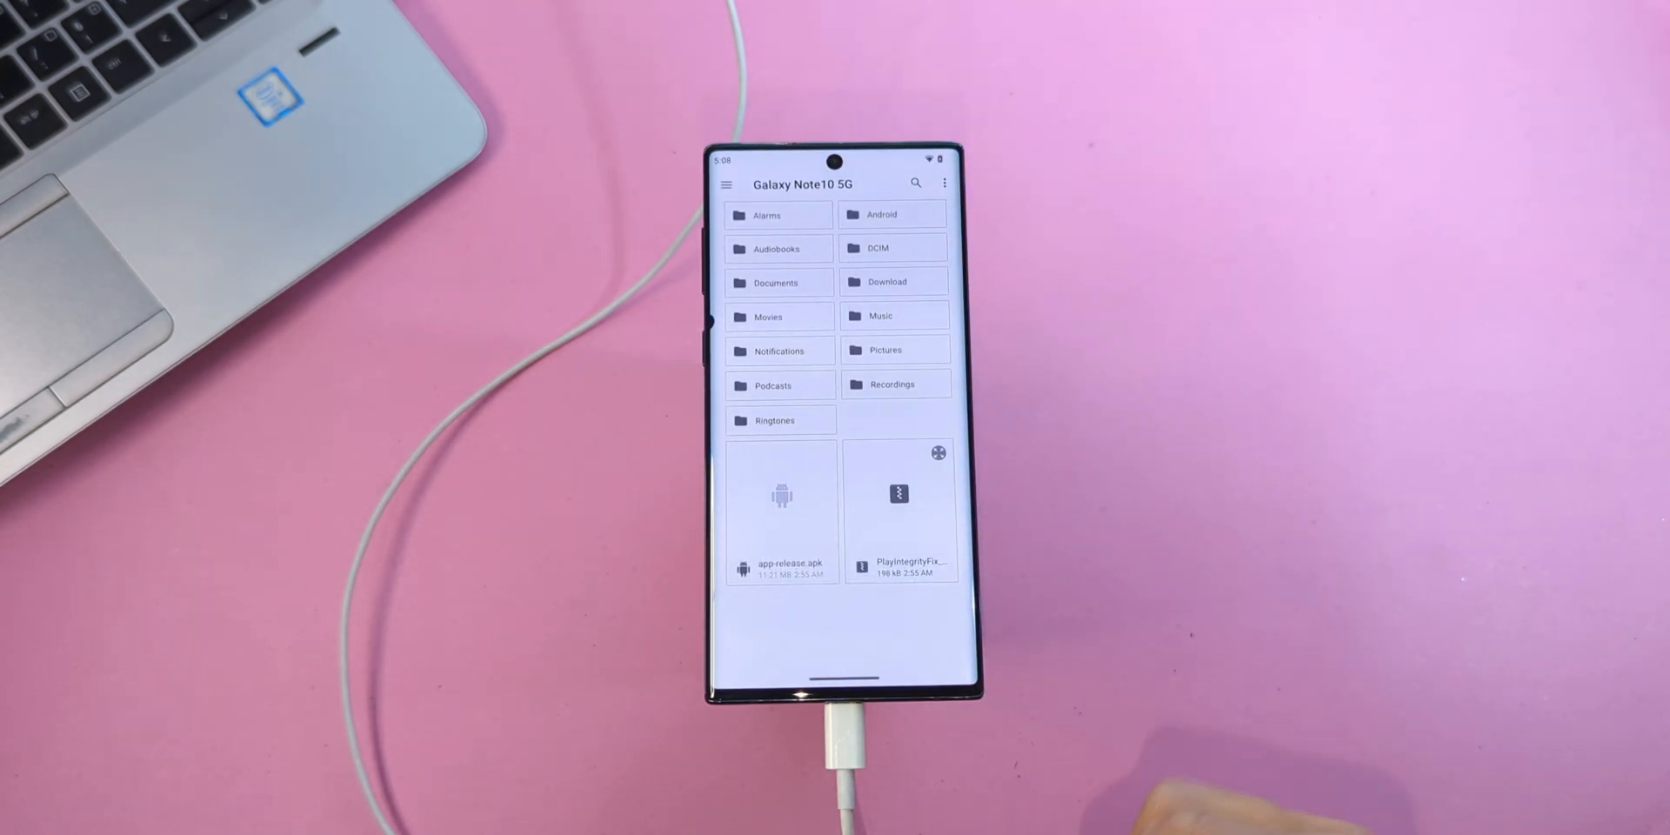
left_click(897, 512)
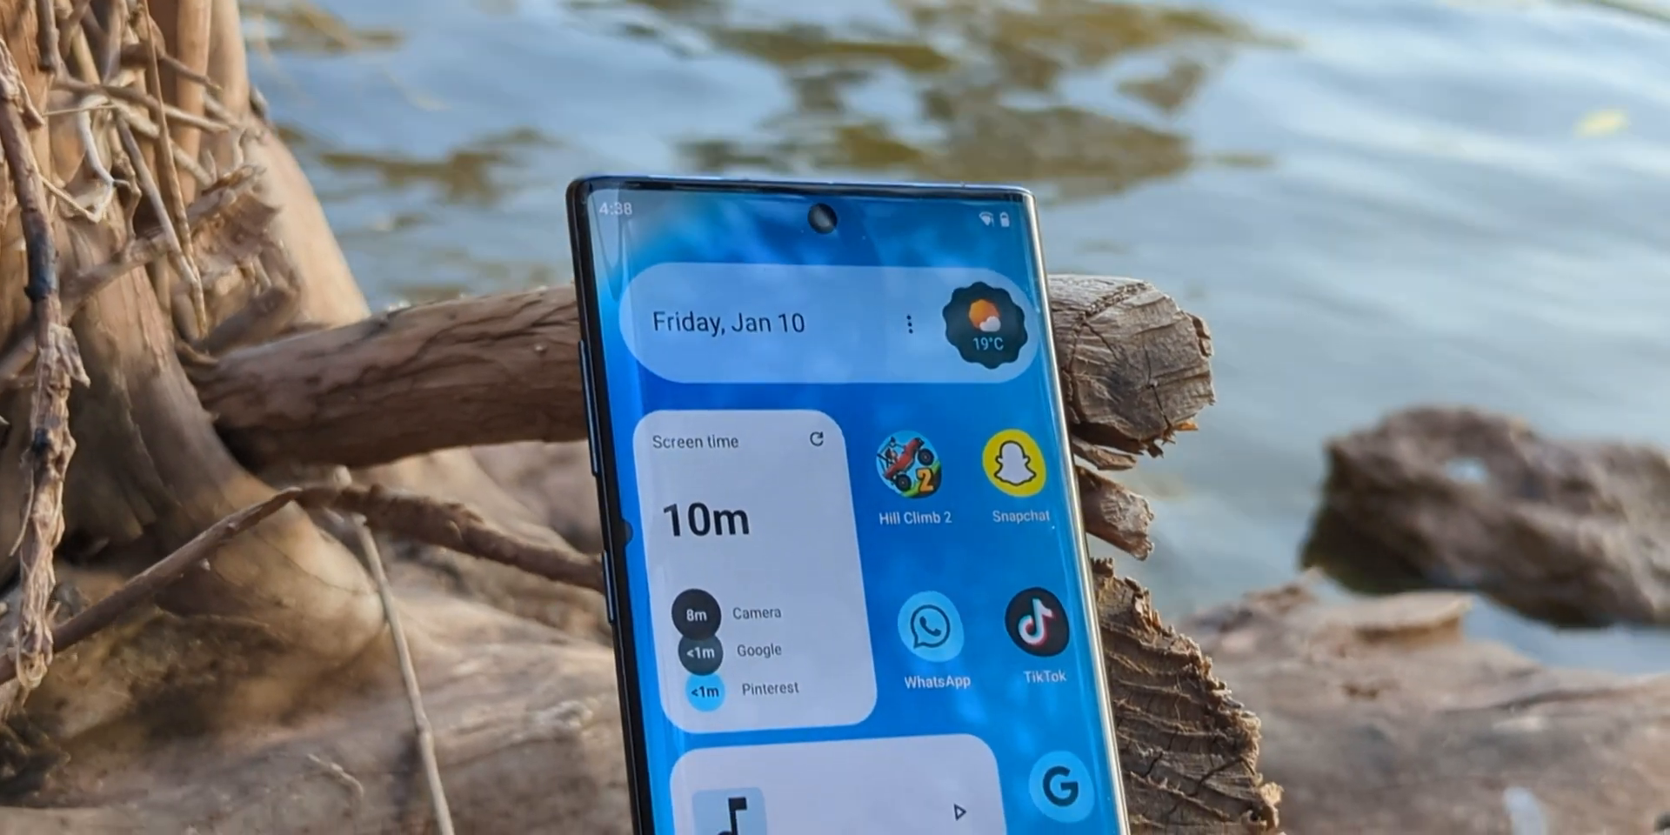
scroll("down", 3)
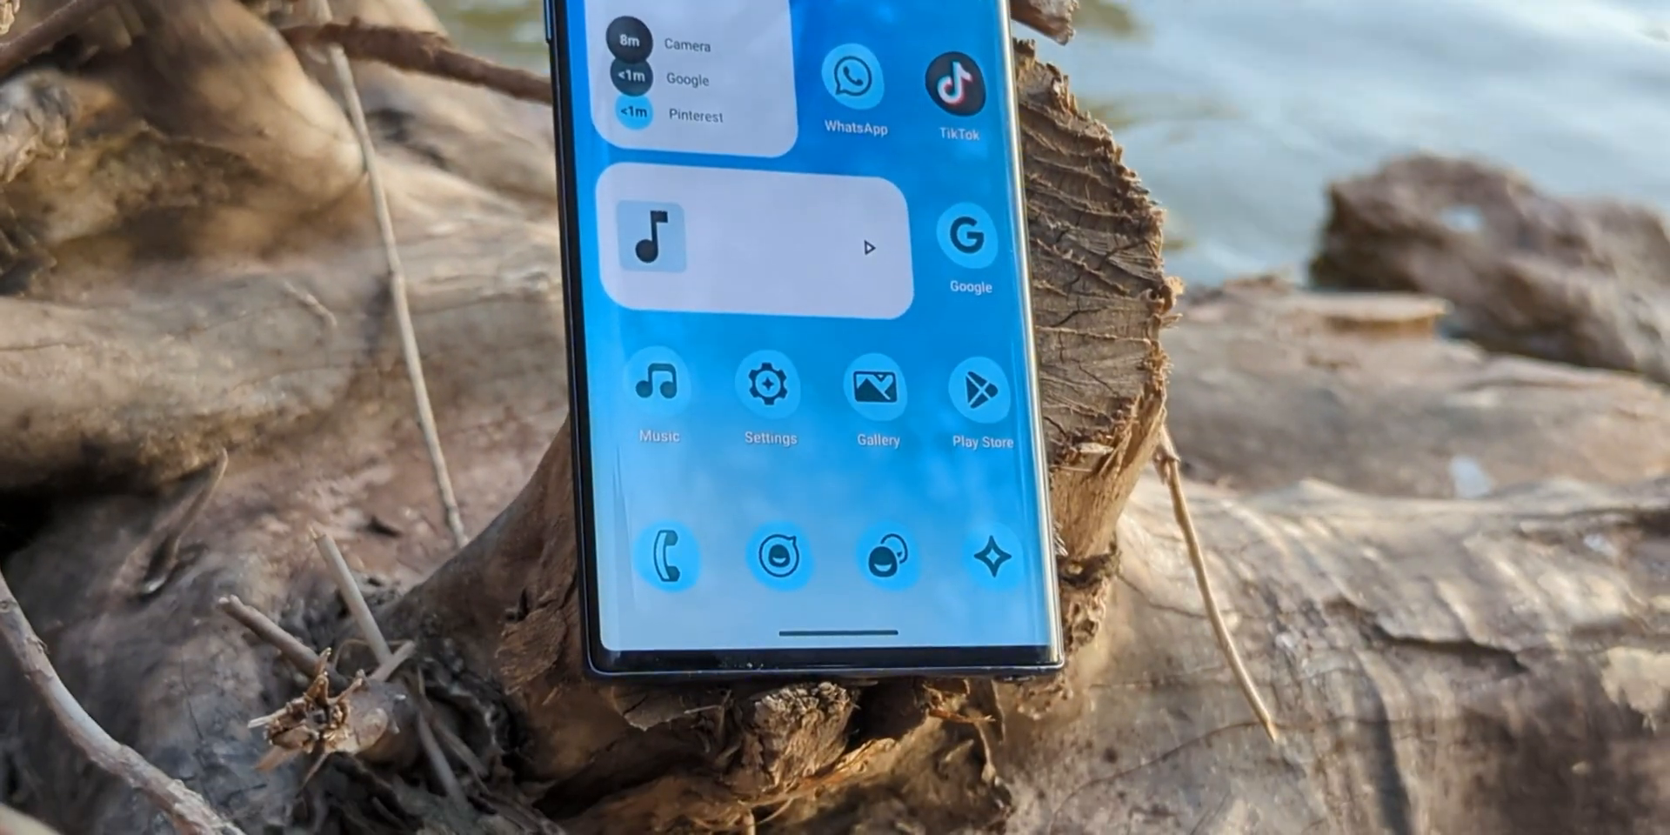
scroll("down", 3)
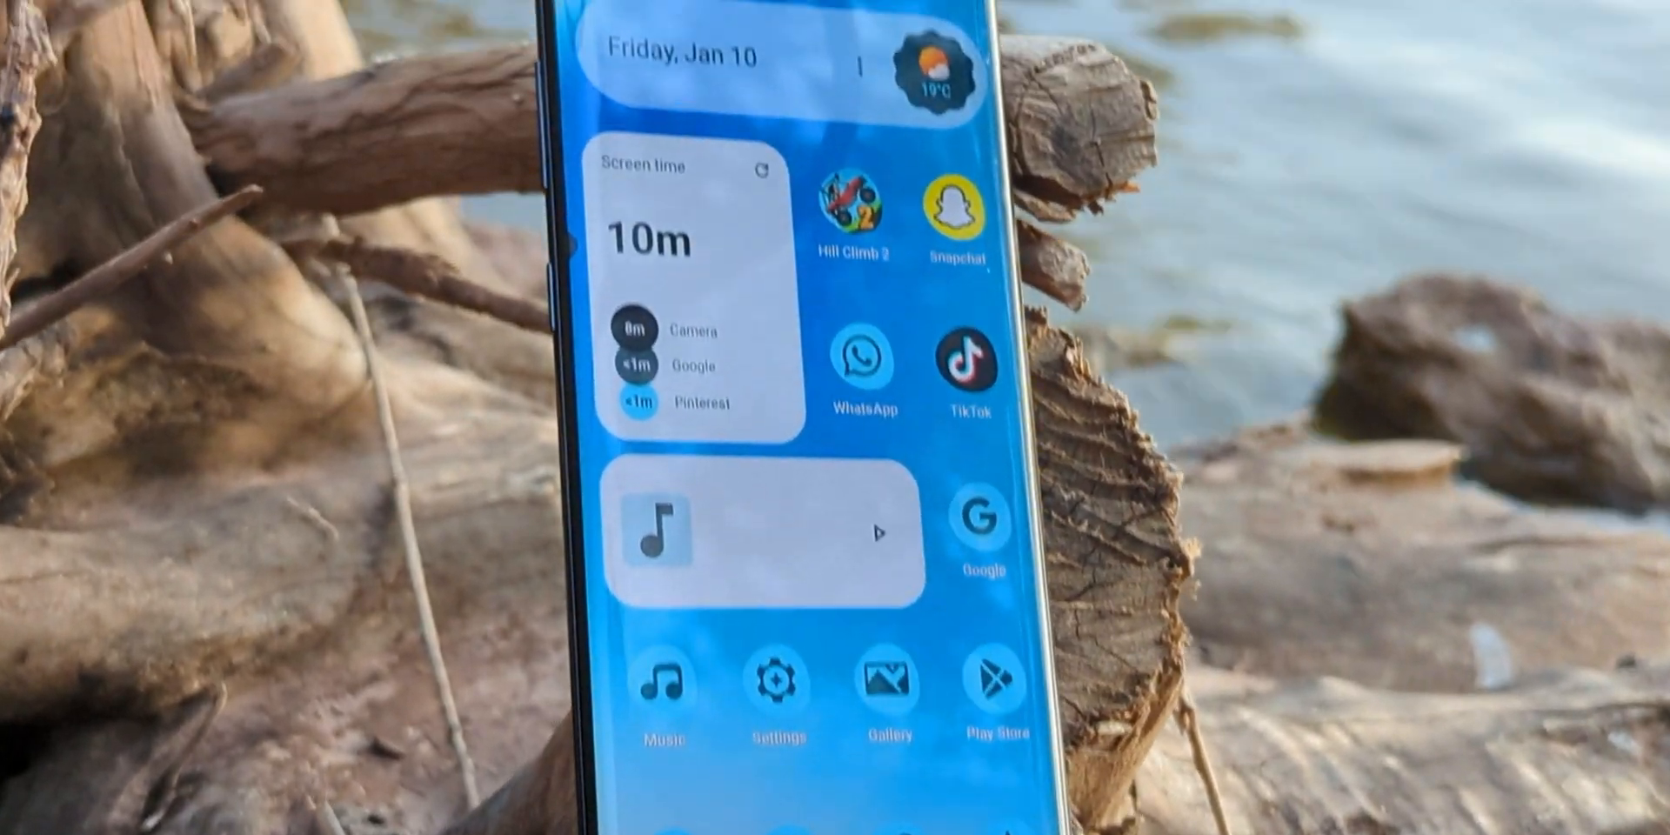